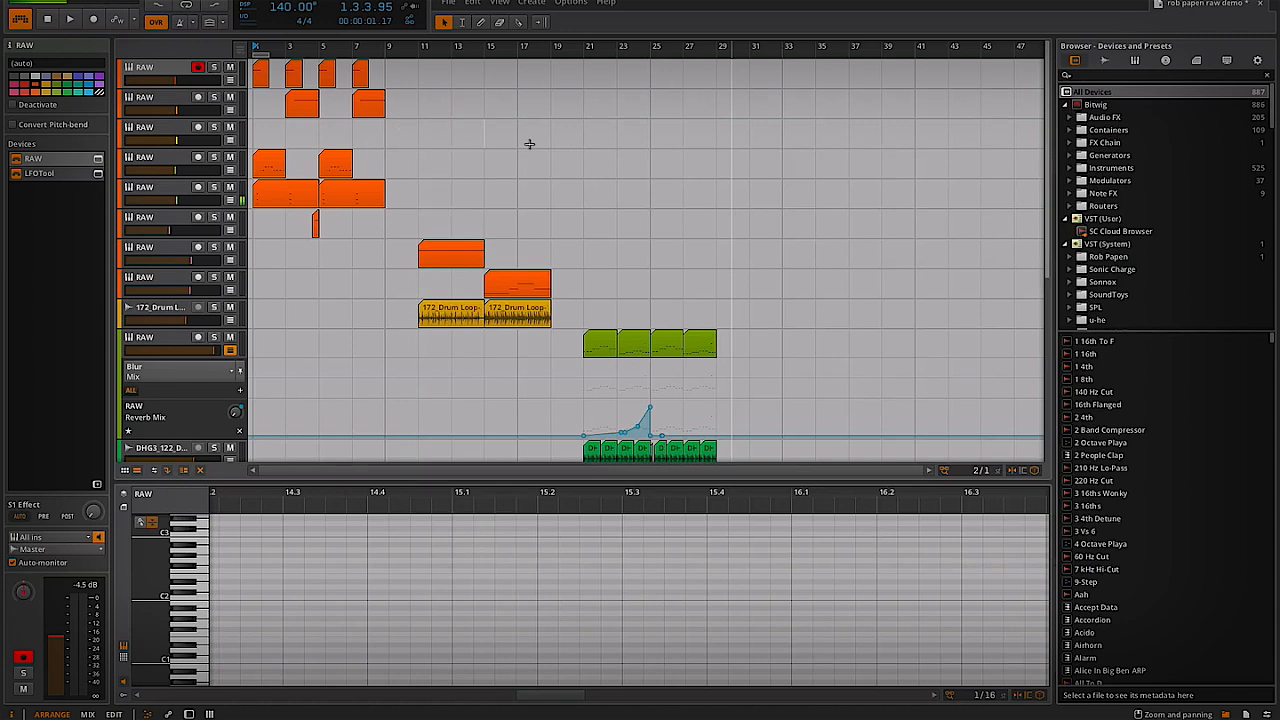
mouse_move(576, 156)
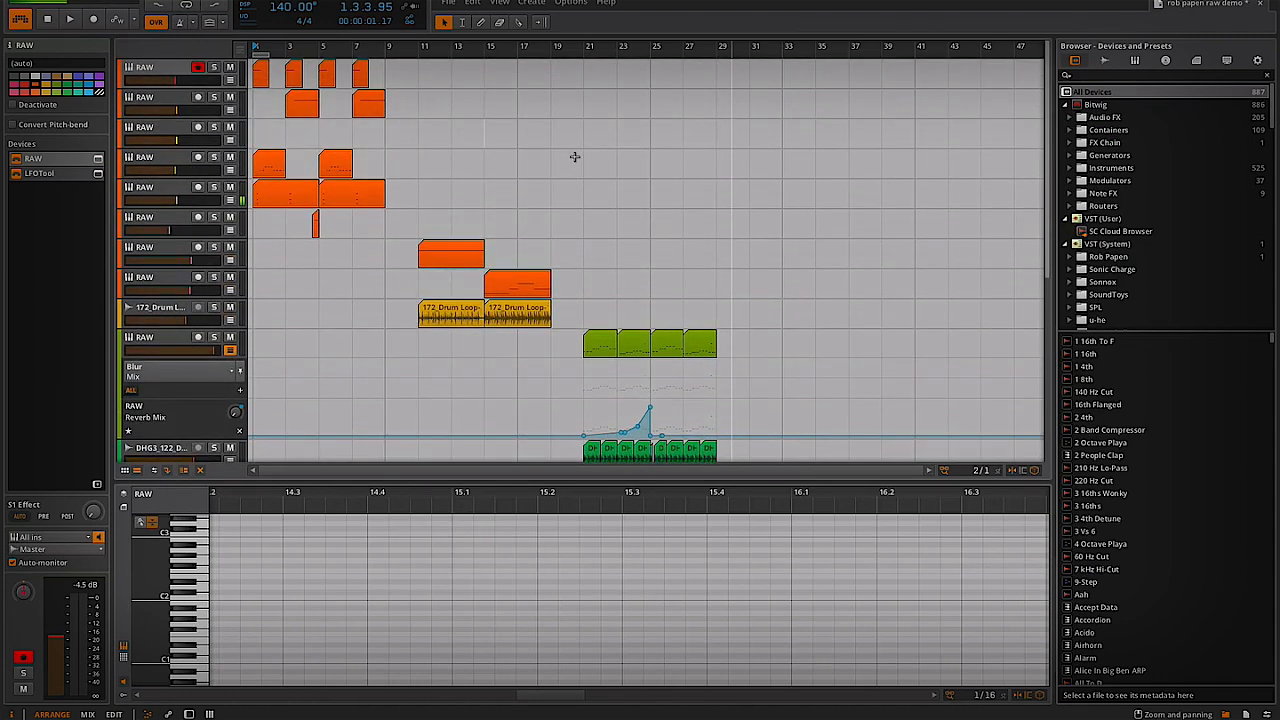
mouse_move(569, 187)
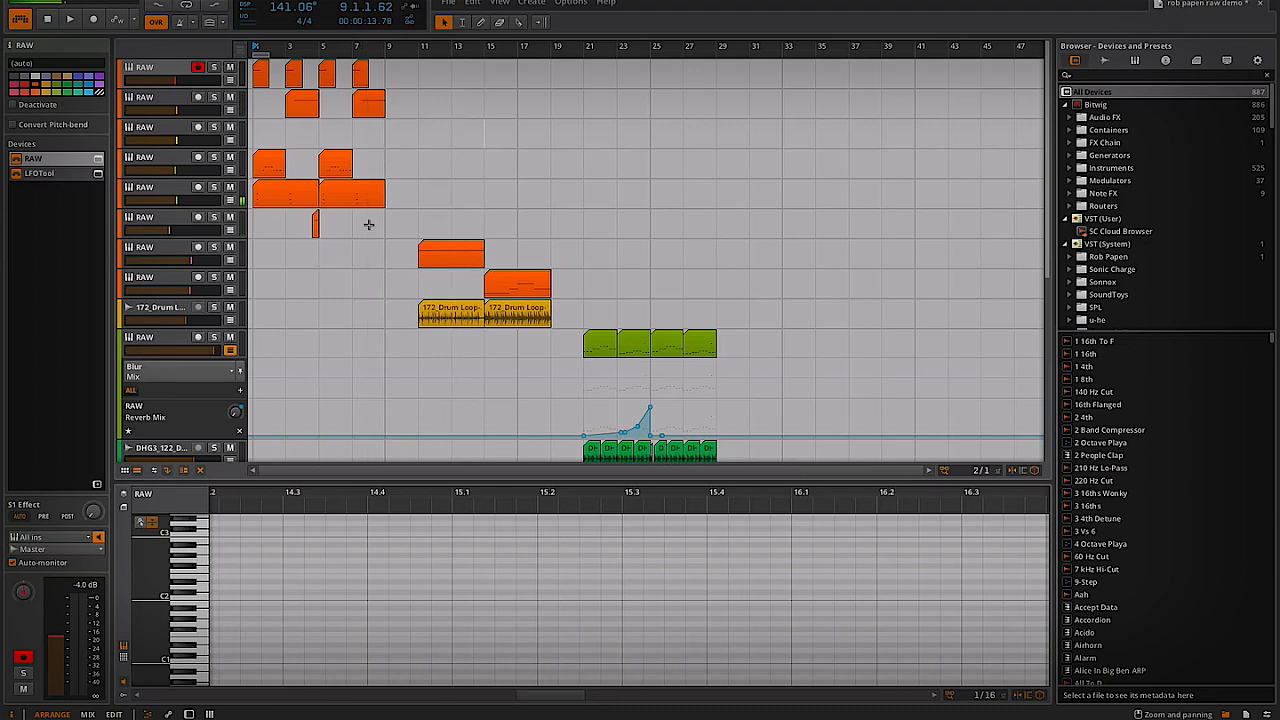
mouse_move(421, 204)
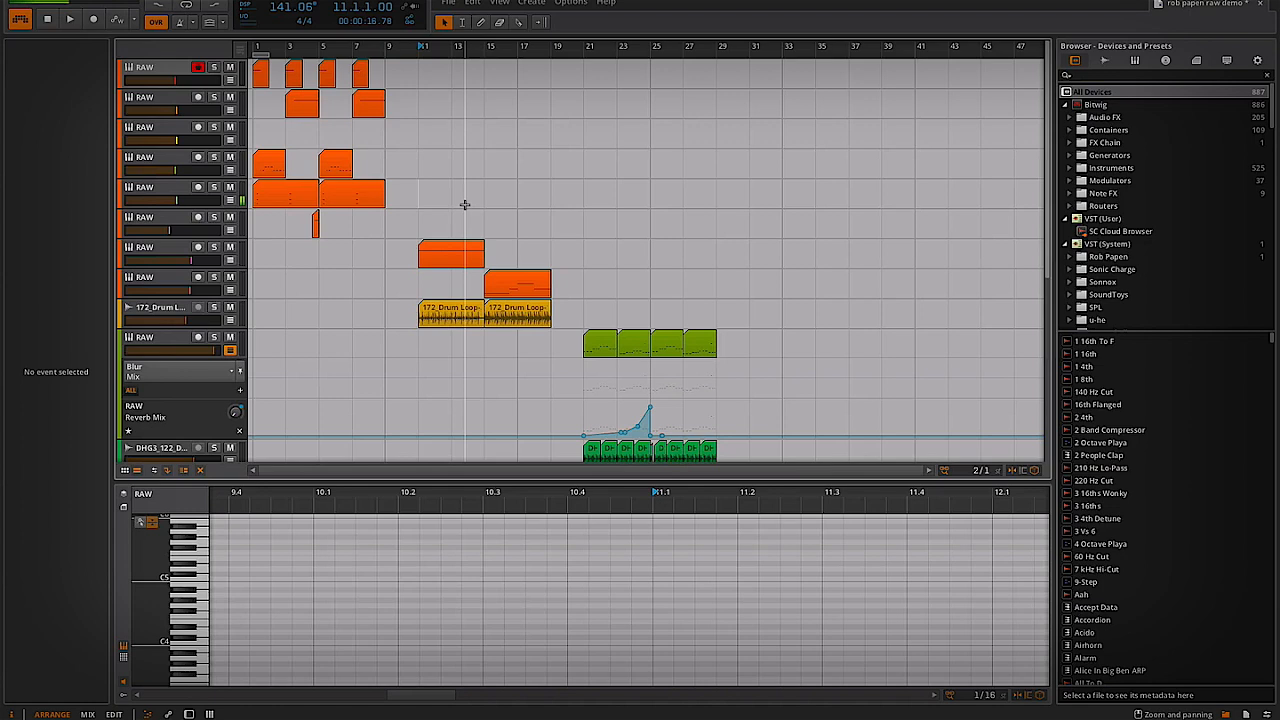
Insert a new instrument track and load Rob Papen RAW onto it from a 'raw' browser search
left_click(70, 20)
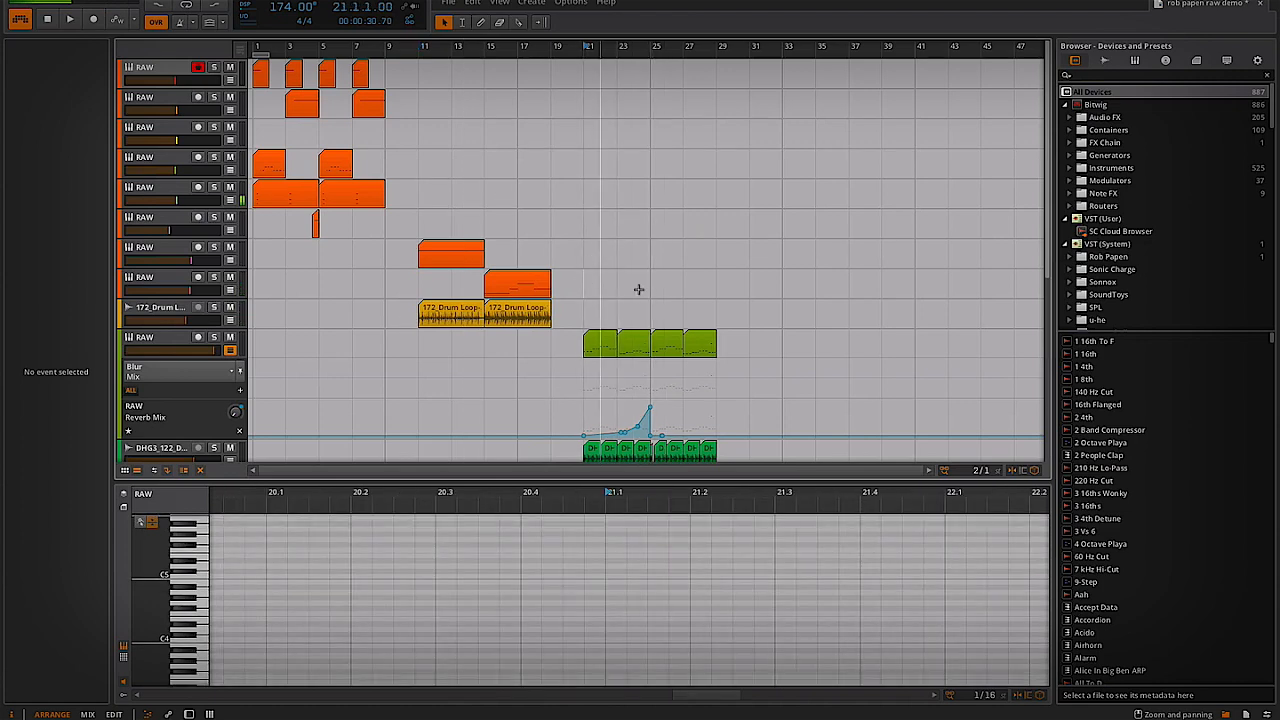
mouse_move(592, 277)
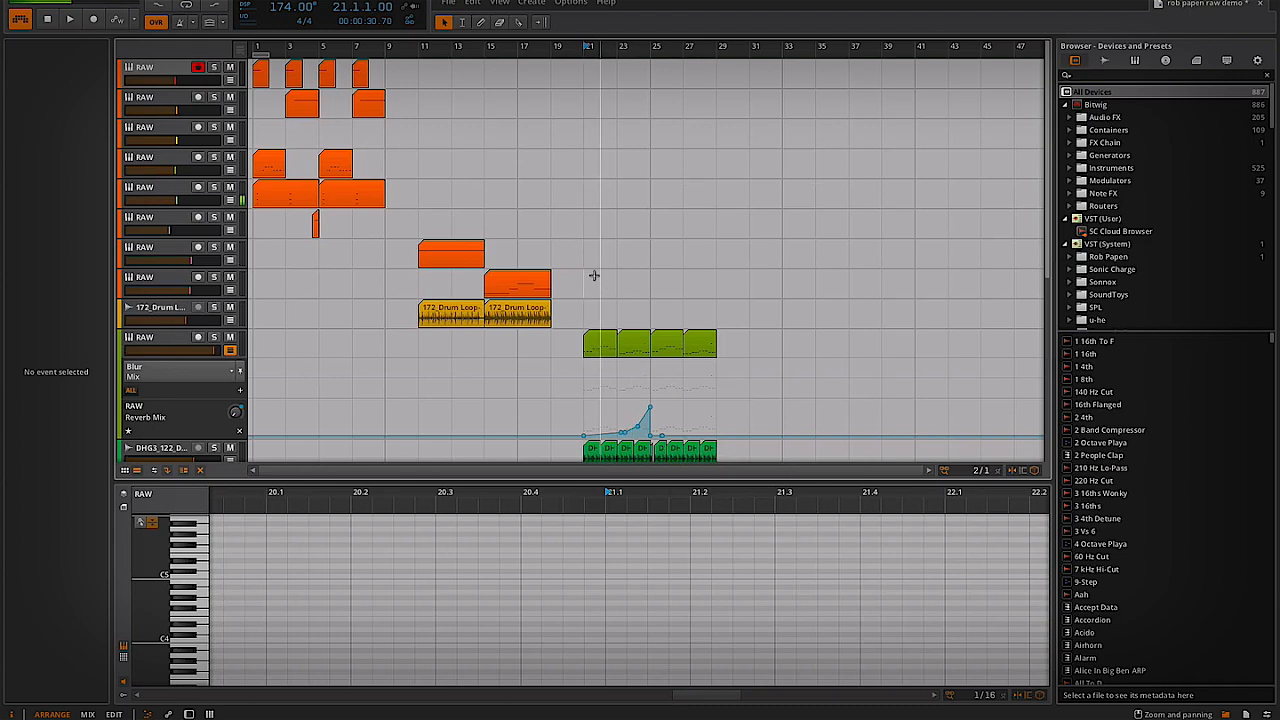
scroll("down", 3)
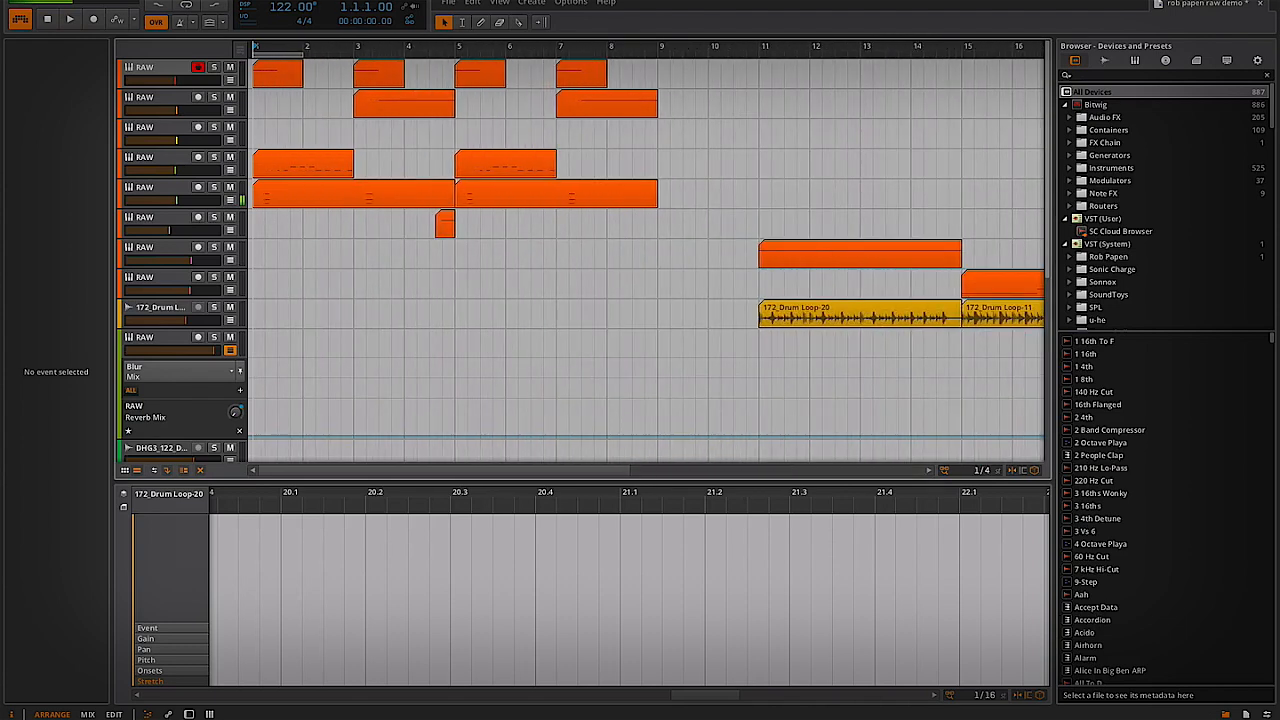
mouse_move(344, 210)
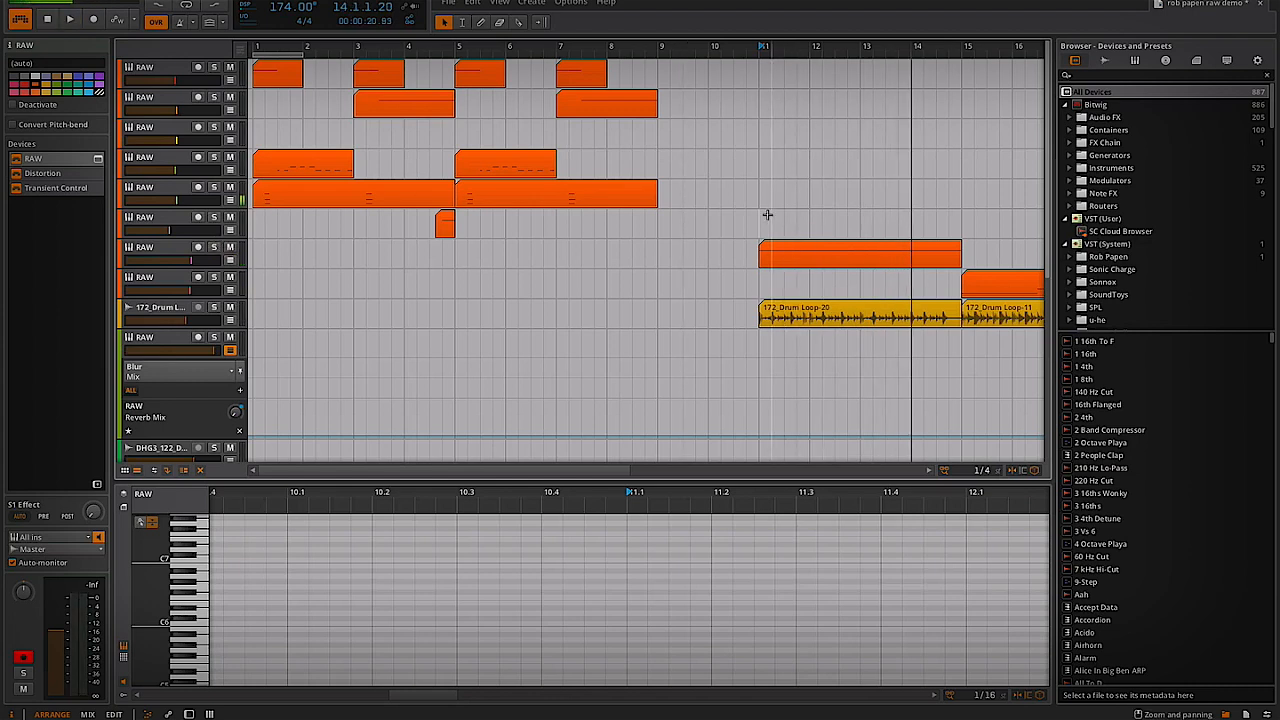
scroll("right", 3)
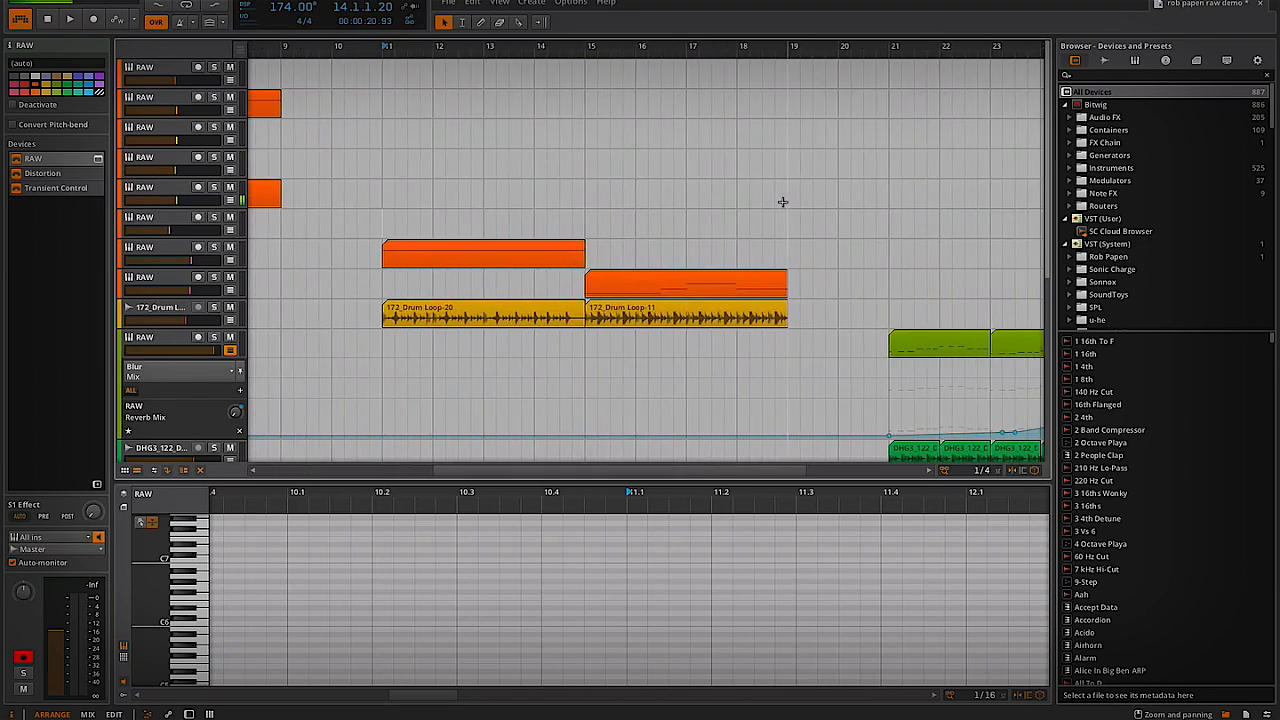
scroll("right", 3)
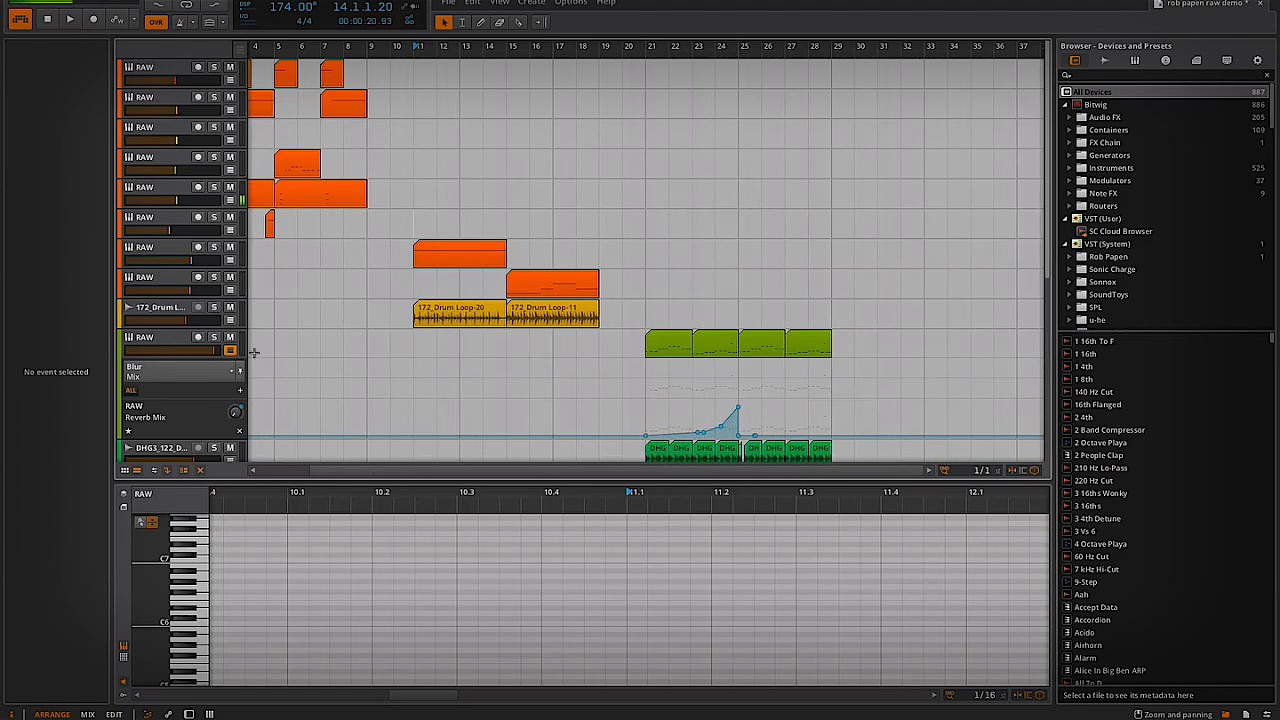
right_click(170, 337)
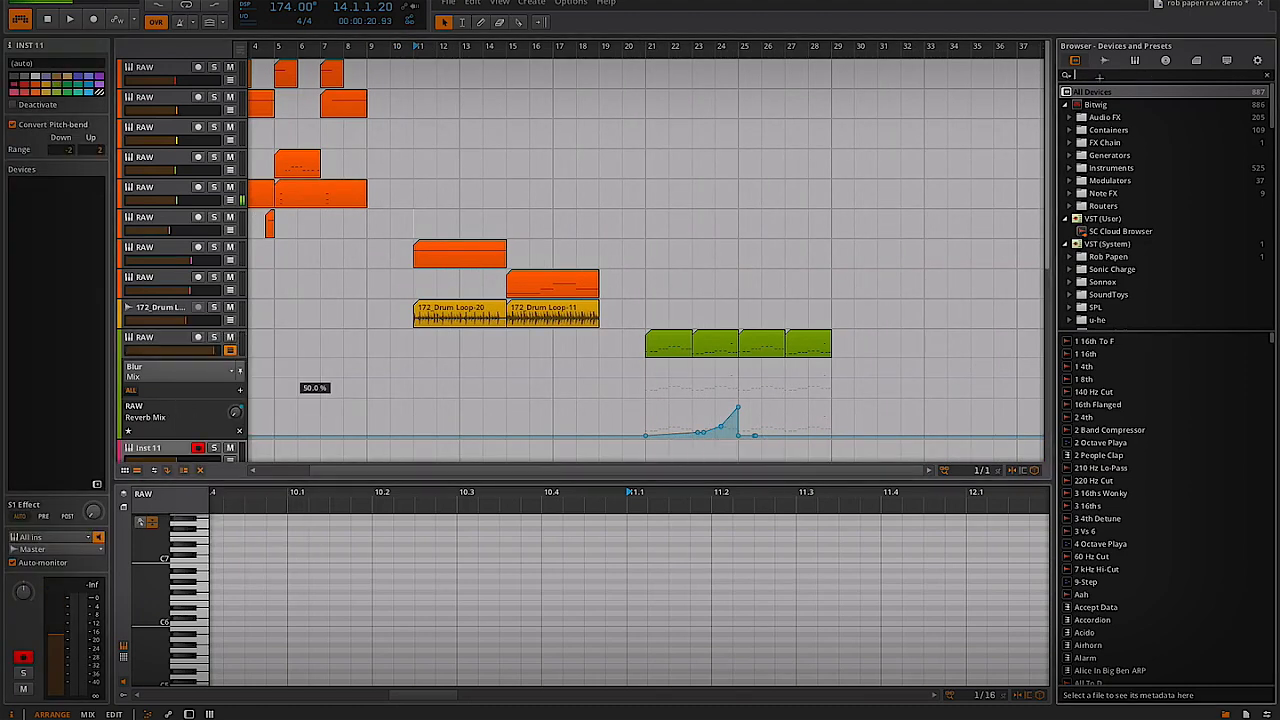
type("raw")
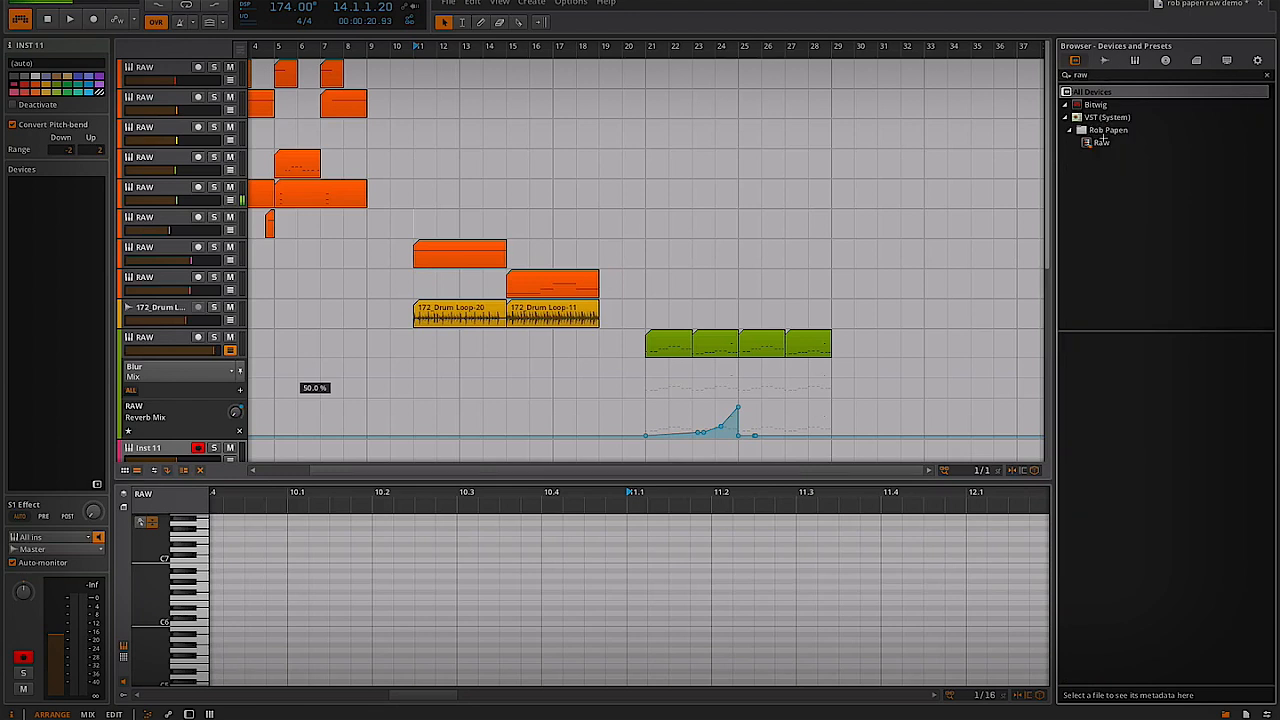
left_click(1097, 141)
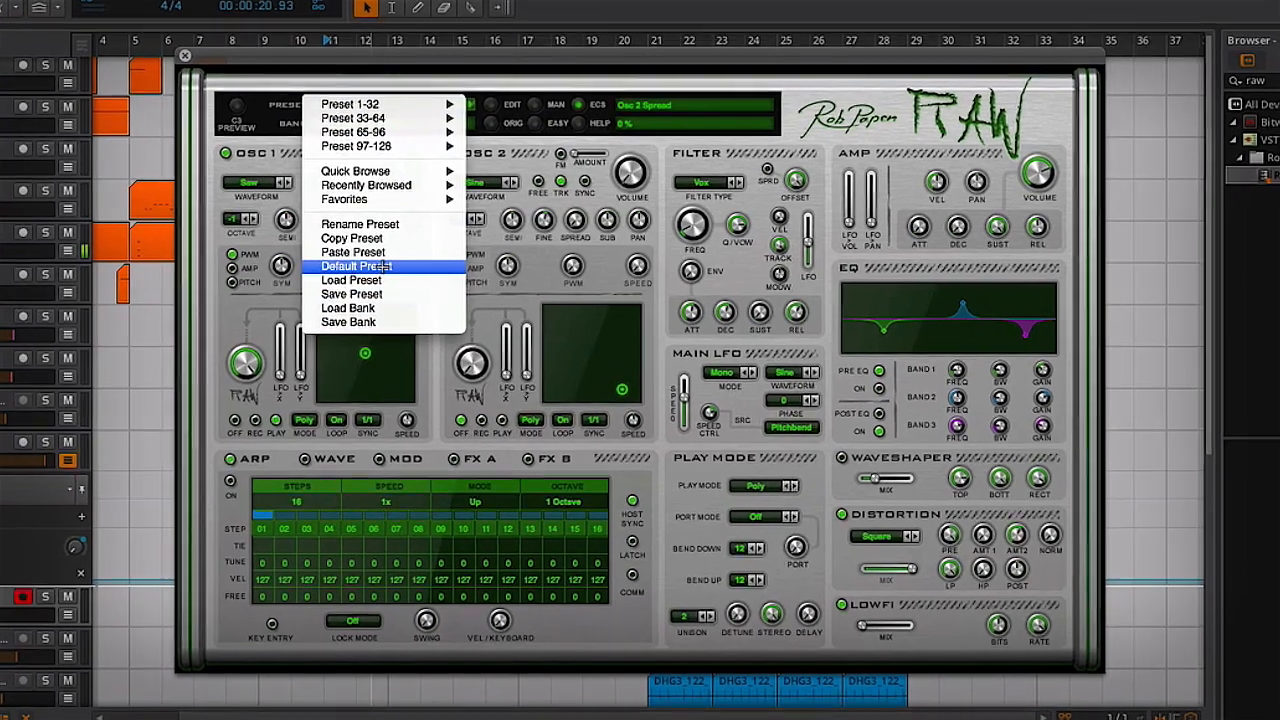
Reset RAW to default, set oscillator 1 to the User 1 waveform and settle its volume near -0.7 dB
left_click(357, 266)
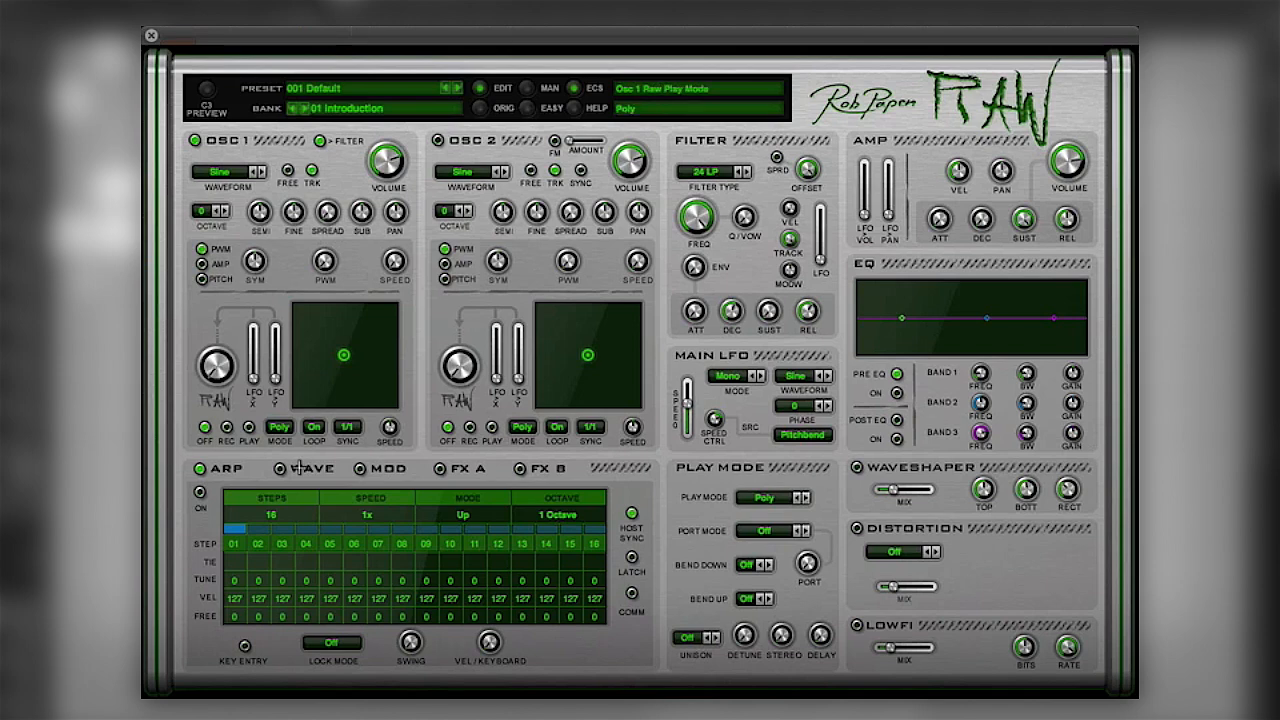
left_click(311, 469)
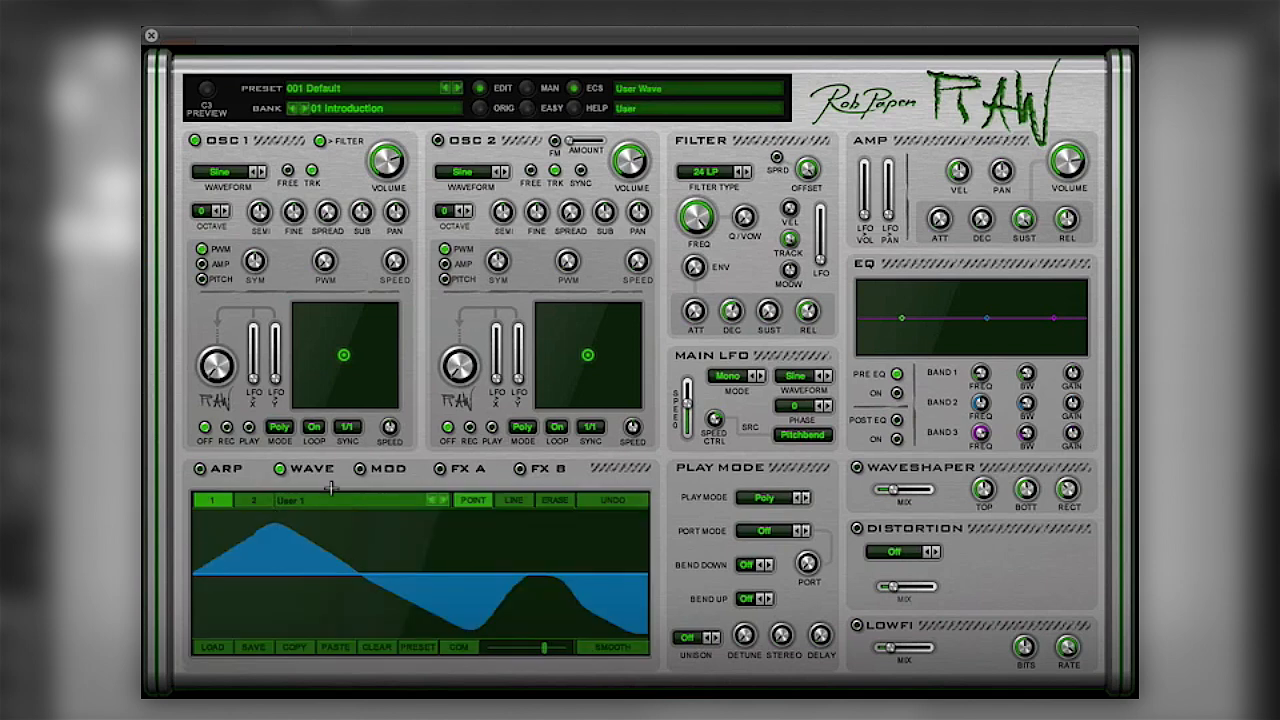
left_click(228, 171)
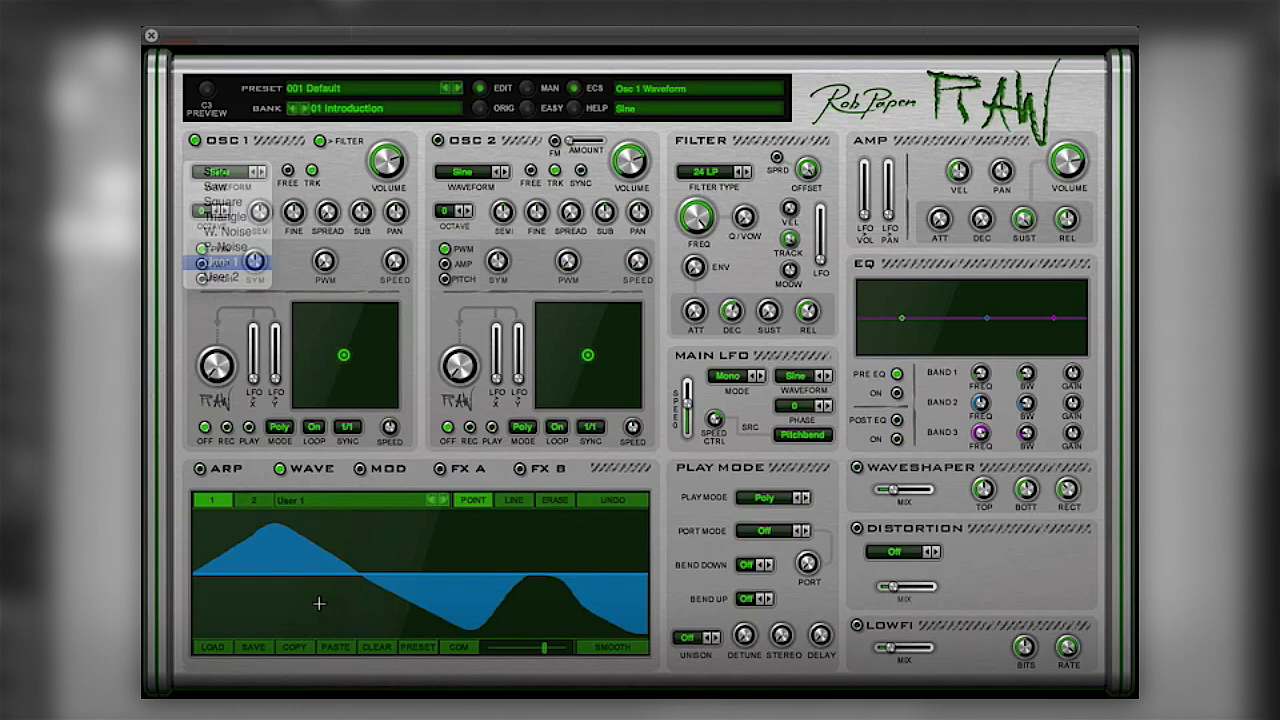
left_click(211, 276)
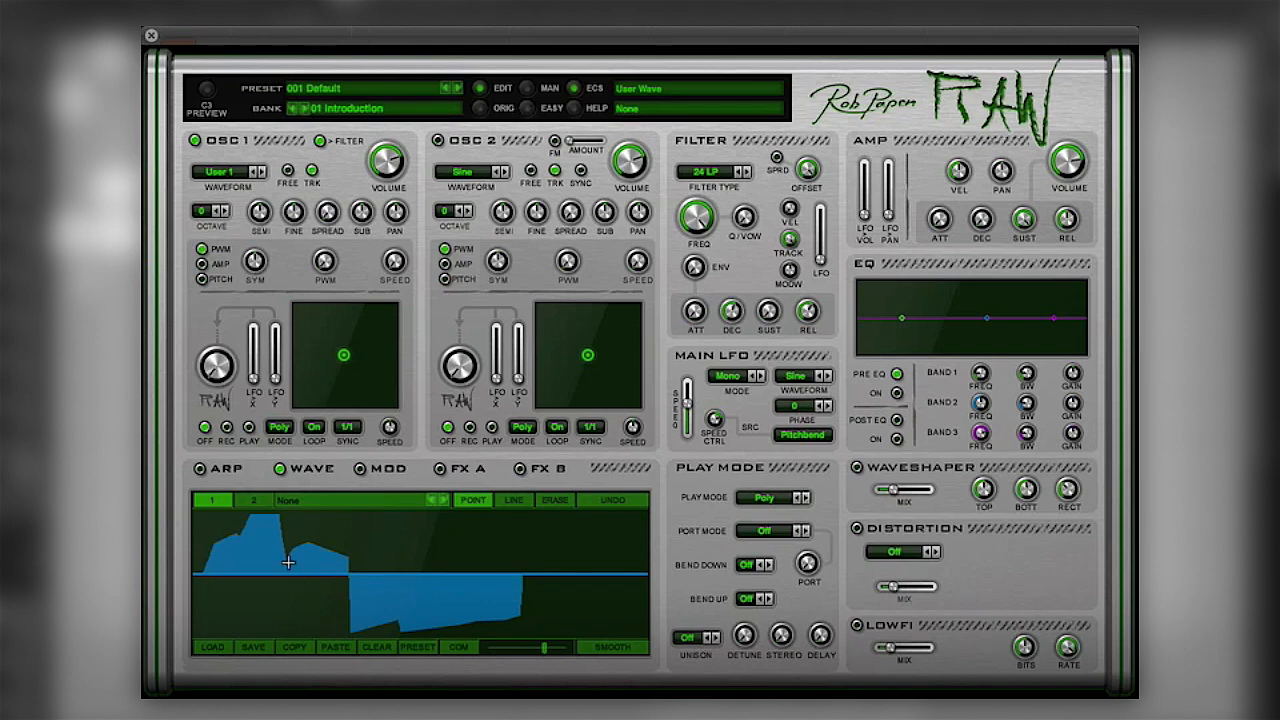
left_click_drag(290, 560, 370, 568)
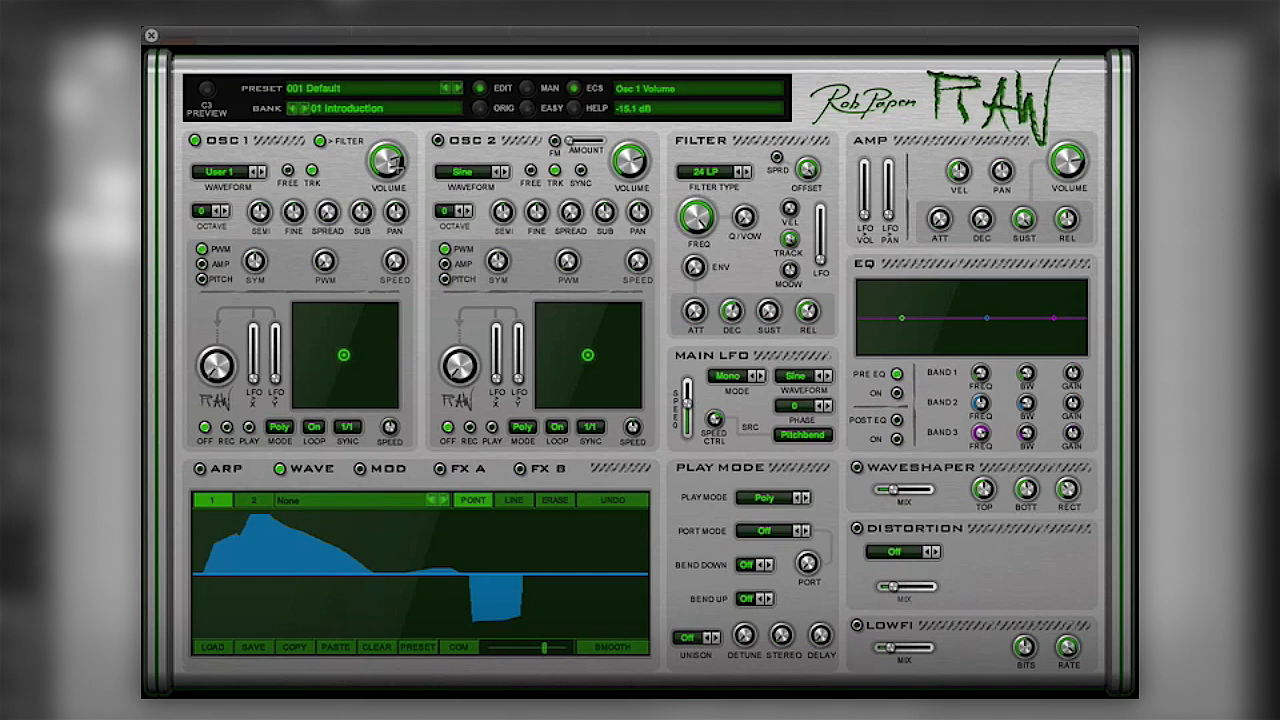
left_click_drag(387, 163, 387, 140)
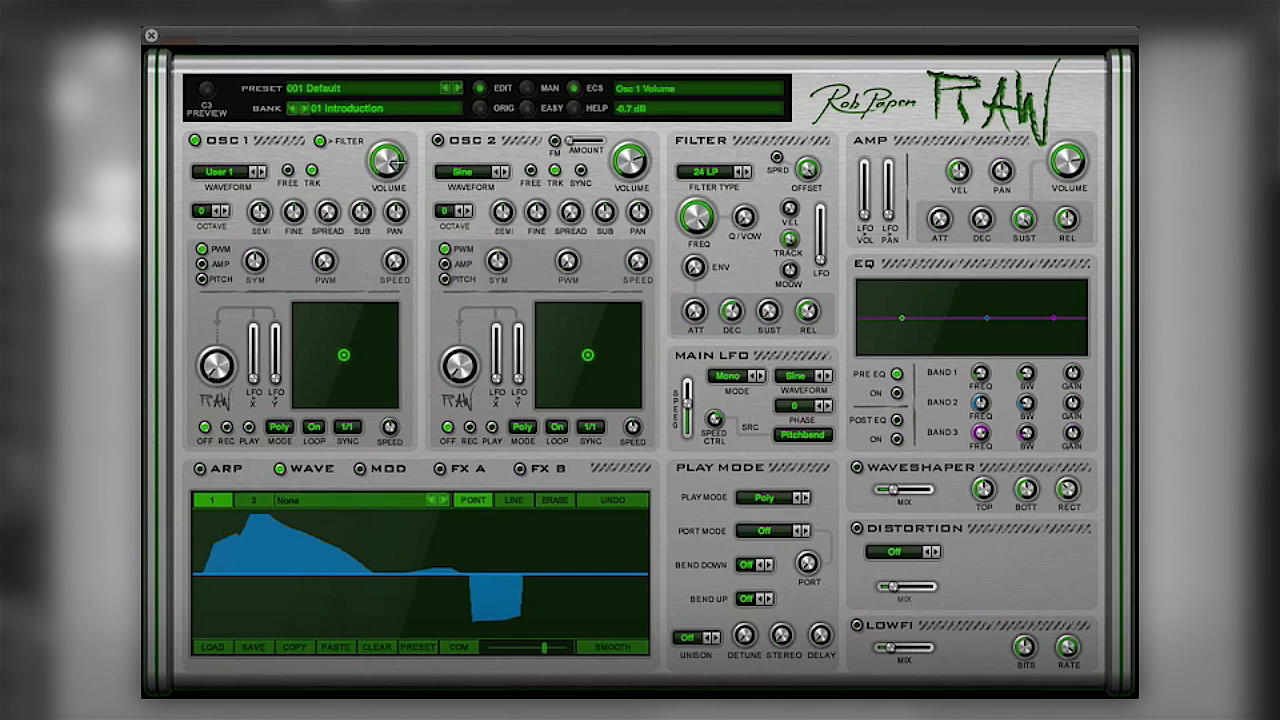
mouse_move(724, 205)
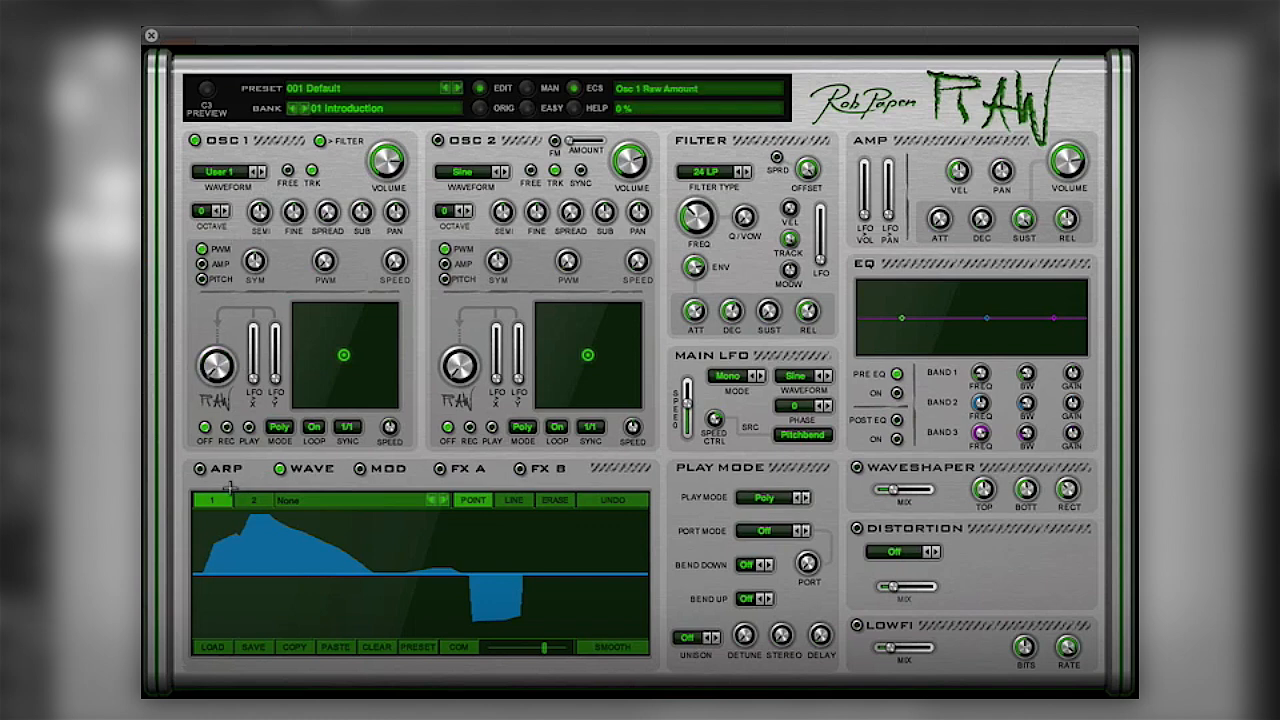
Turn oscillator 1's Raw amount up from 0% to about 64%
left_click_drag(214, 372, 225, 355)
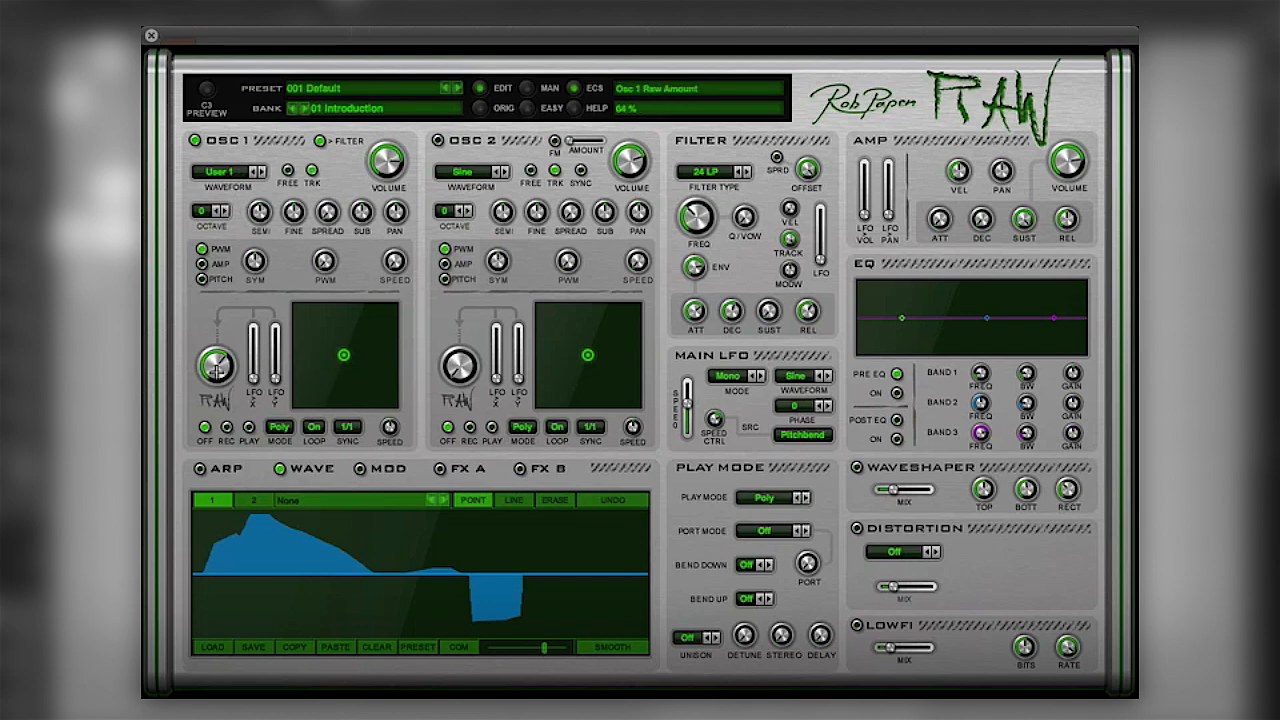
mouse_move(372, 371)
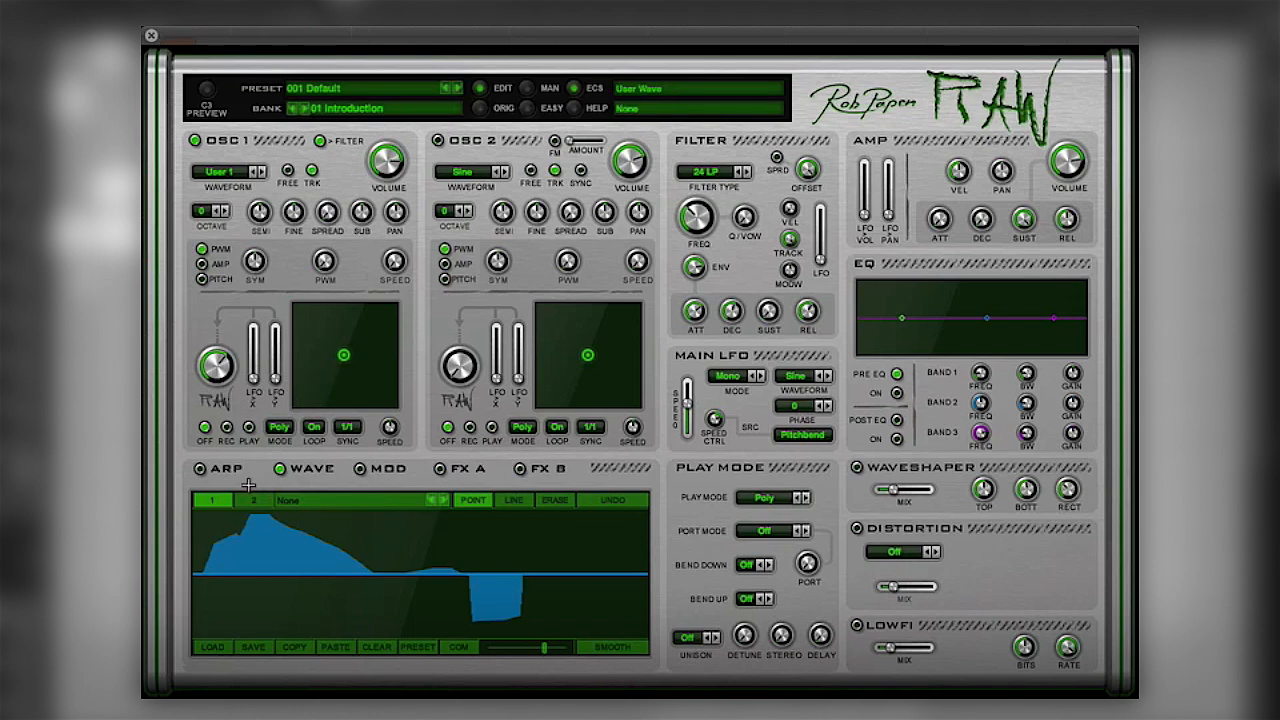
Set modulation slot 1 to Filter Envelope as source and Main Pitch as destination
left_click(376, 469)
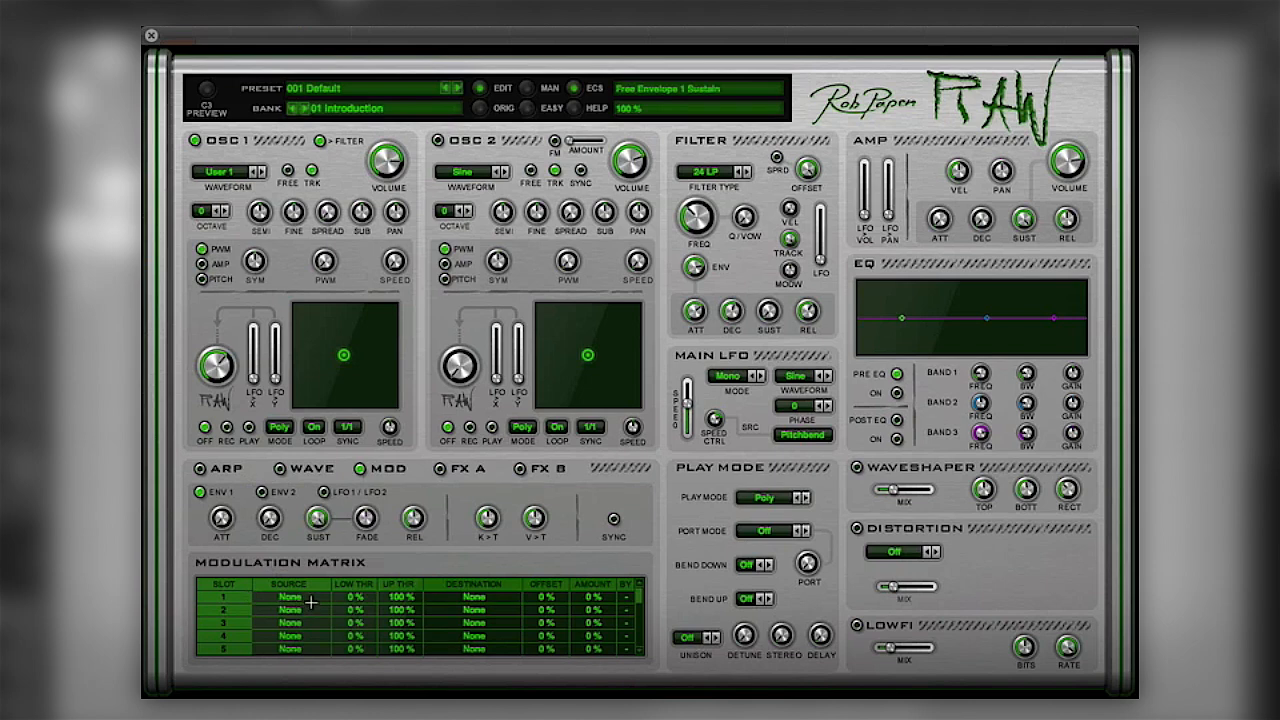
left_click(289, 593)
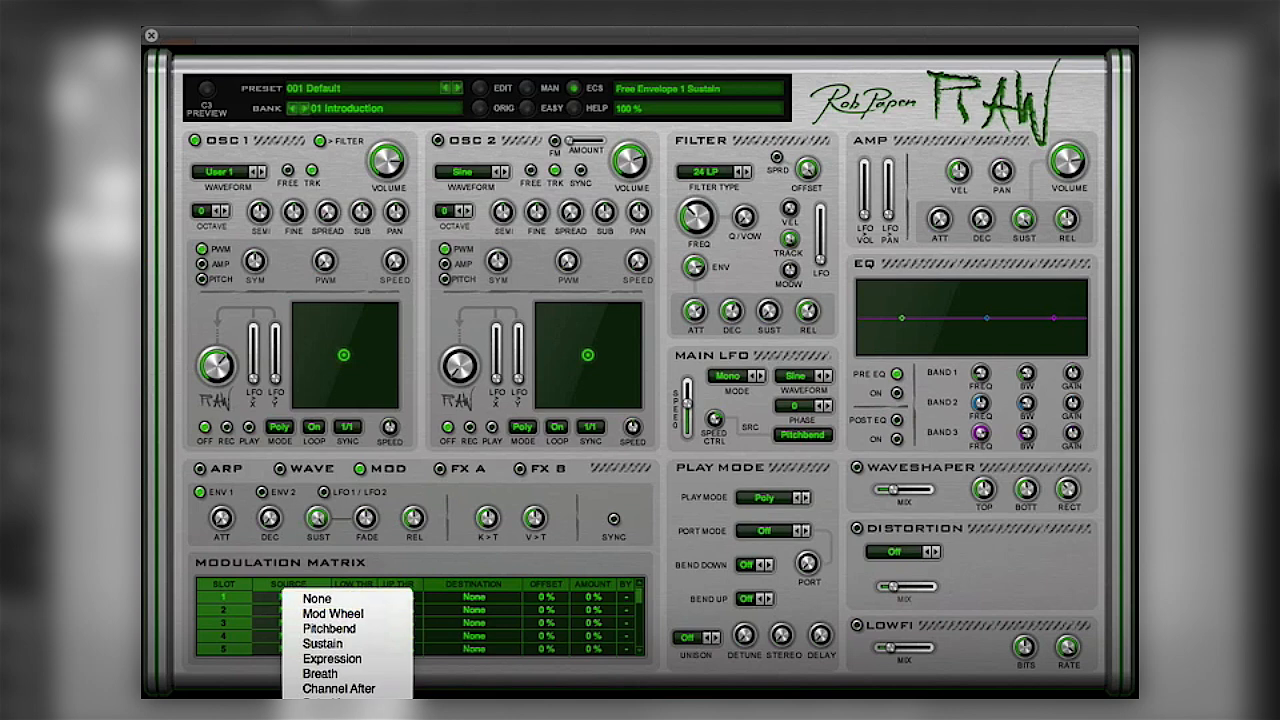
left_click(290, 597)
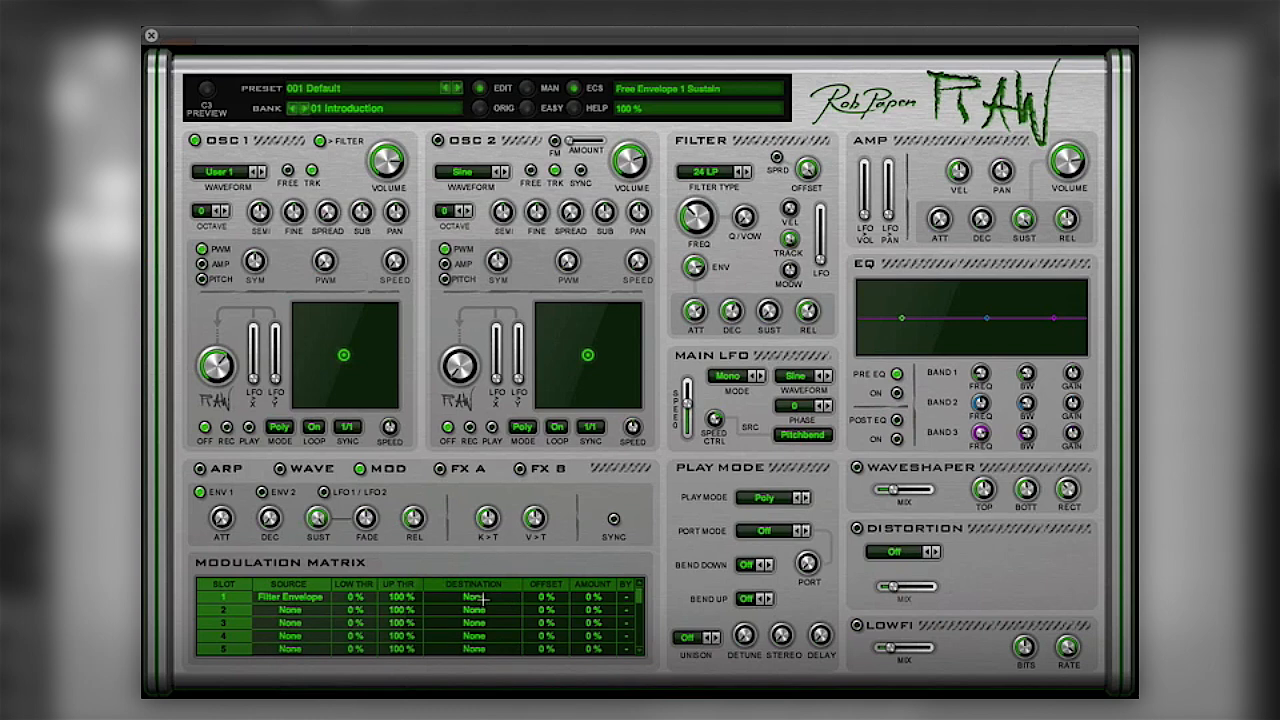
left_click(475, 594)
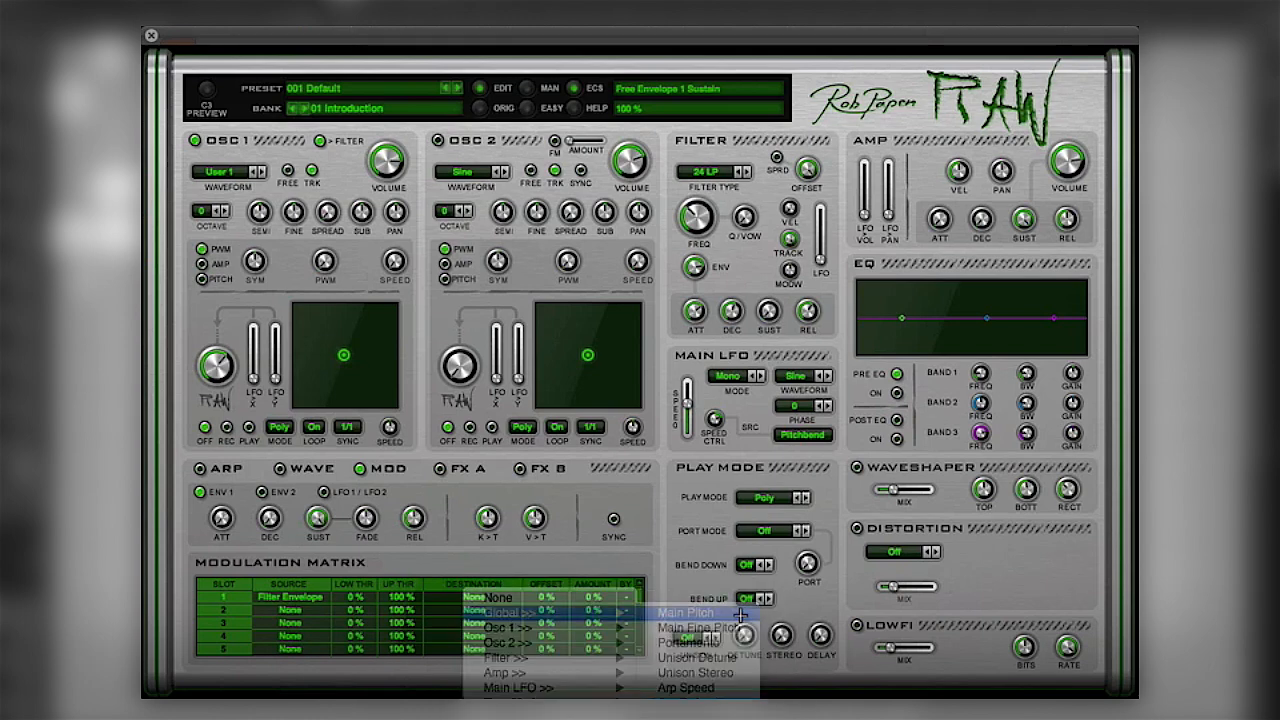
left_click(675, 613)
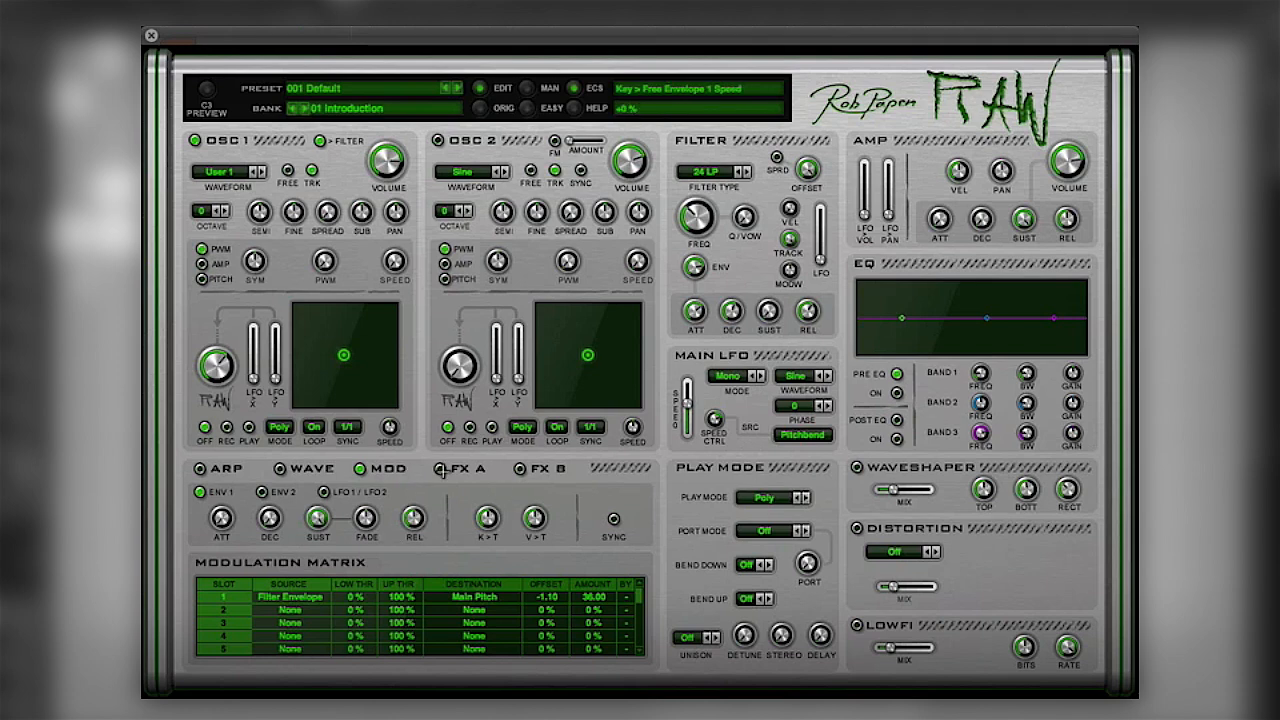
Close the RAW editor to return to the Bitwig arrangement view
left_click(438, 469)
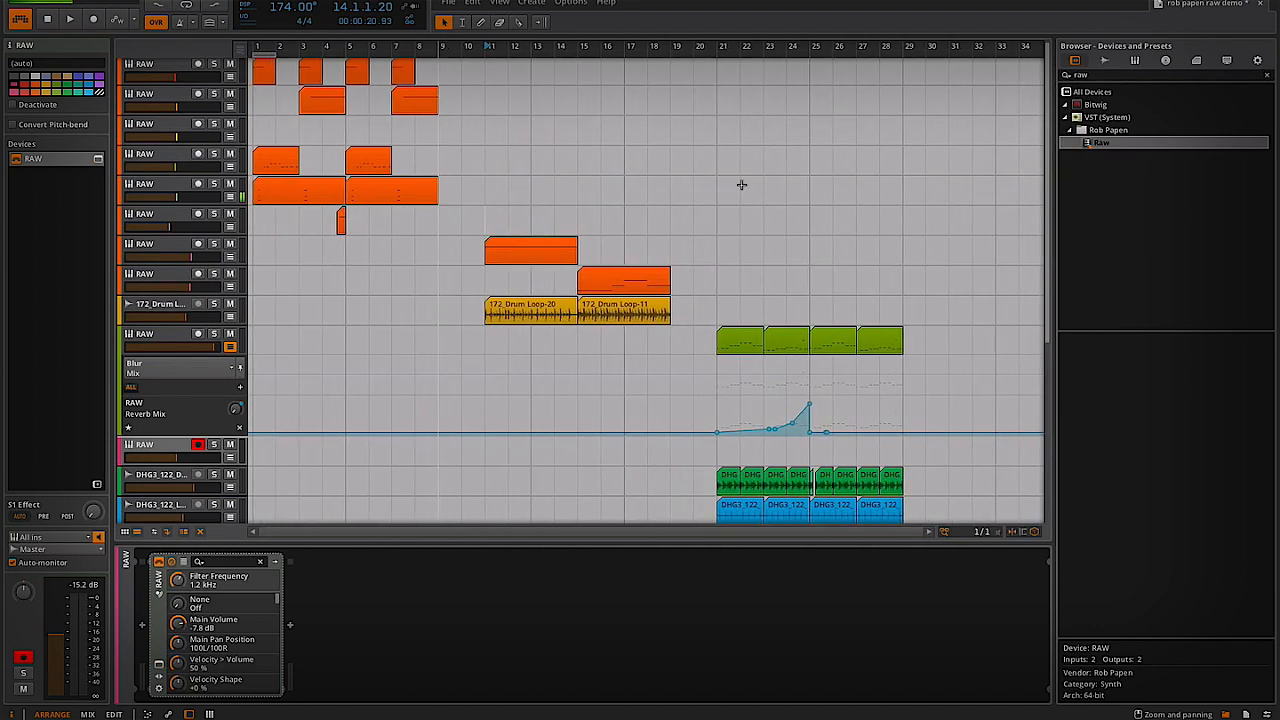
scroll("down", 3)
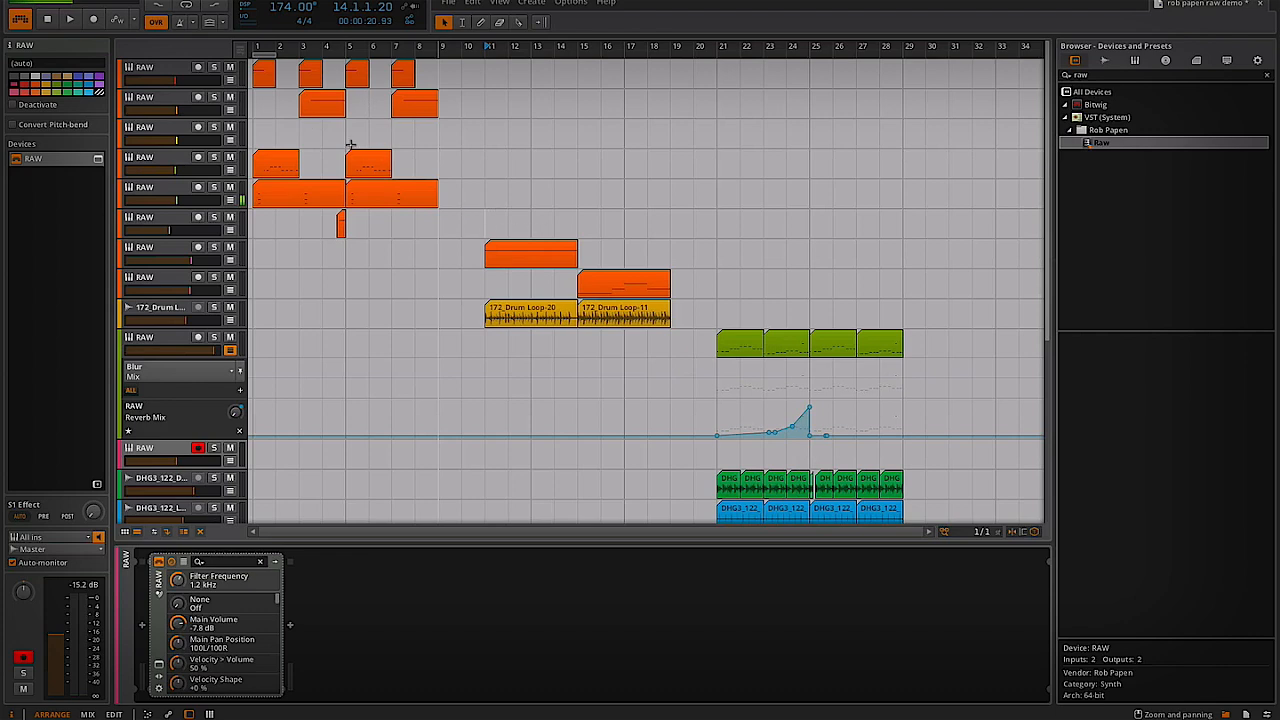
mouse_move(337, 149)
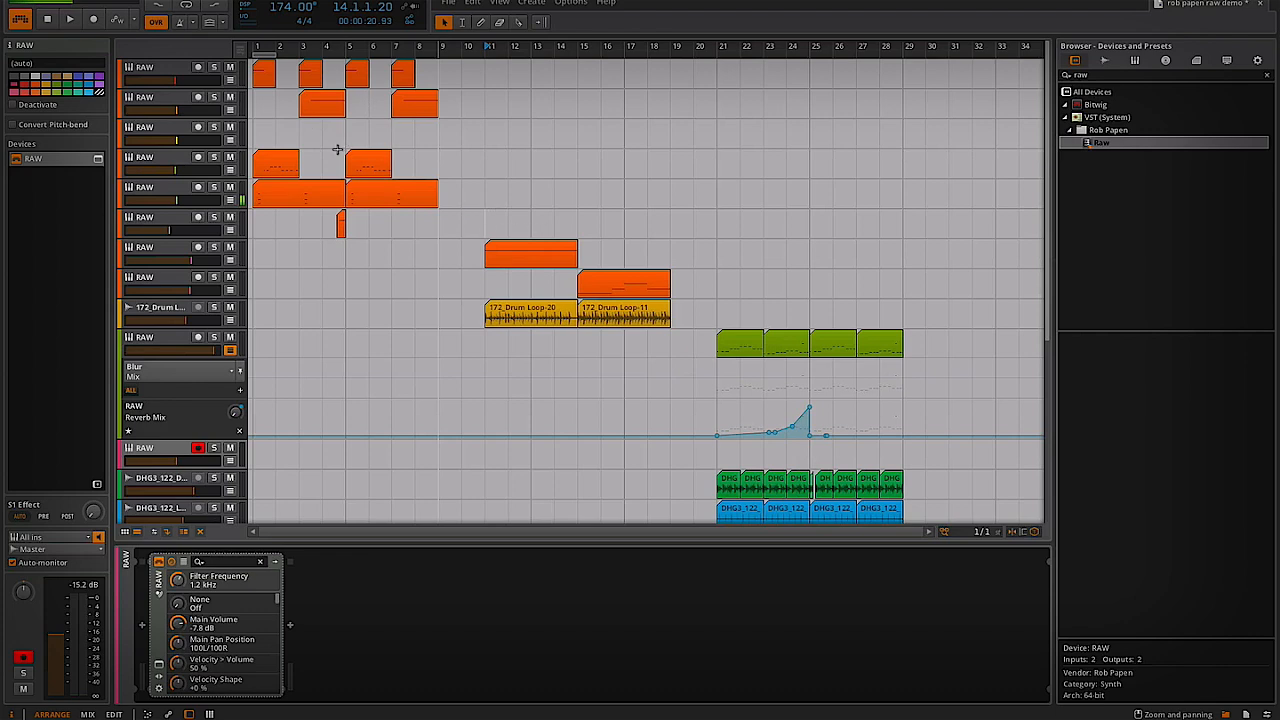